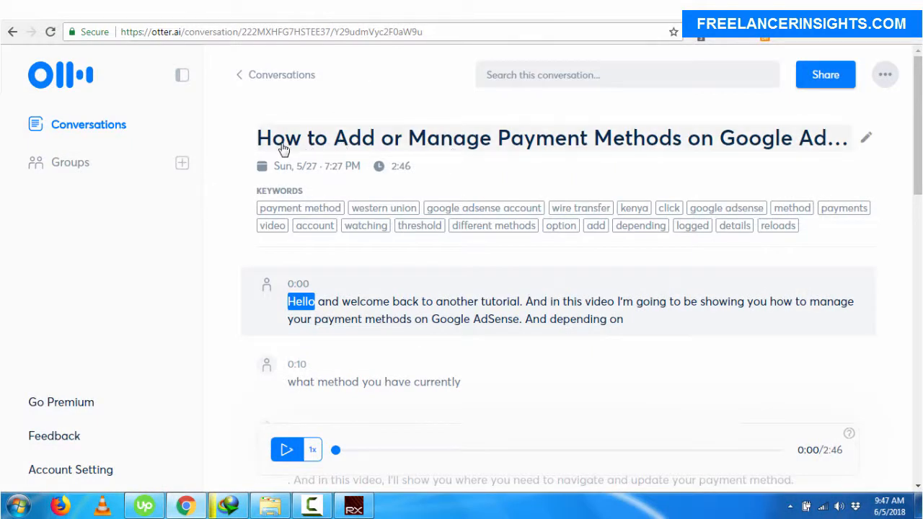
{"action": "mouse_move", "coordinate": [396, 156]}
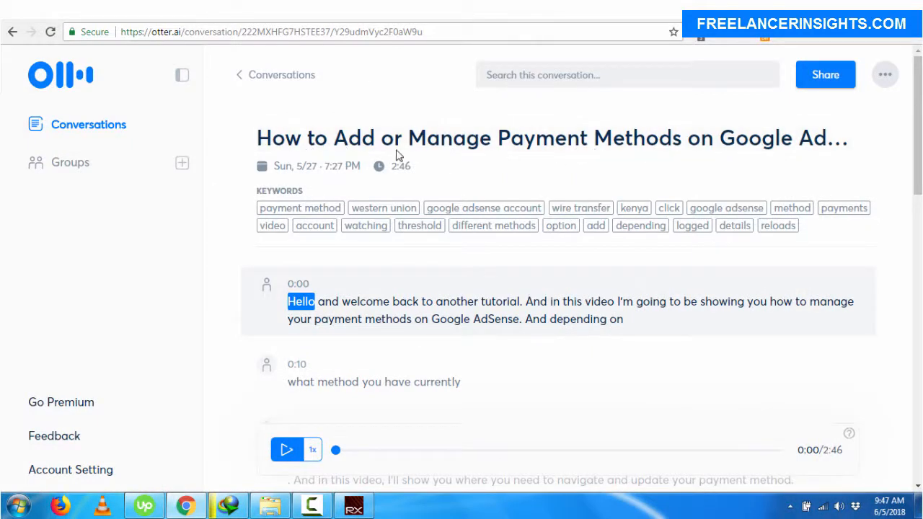
{"action": "mouse_move", "coordinate": [685, 140]}
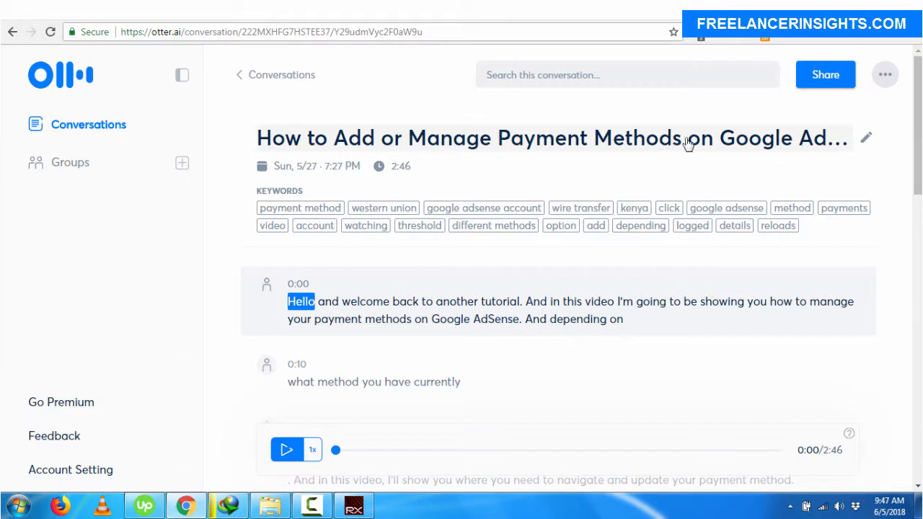
{"action": "mouse_move", "coordinate": [849, 116]}
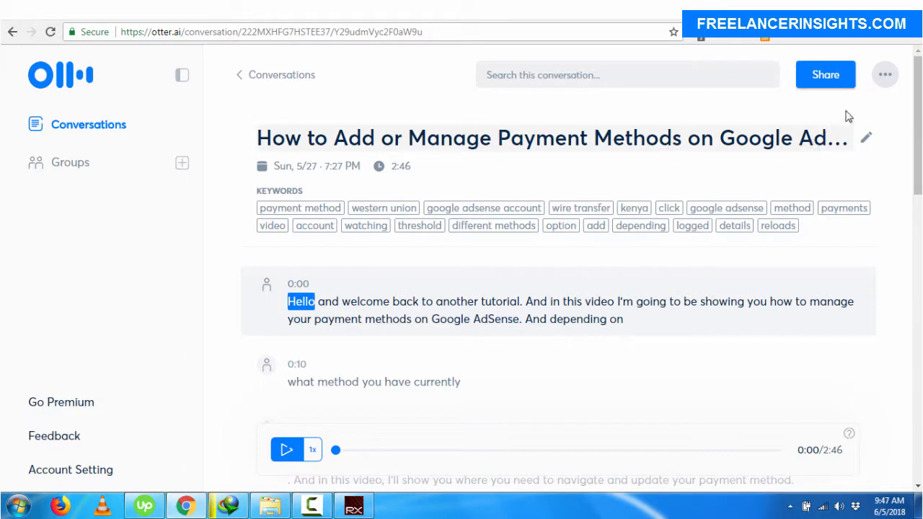
{"action": "mouse_move", "coordinate": [885, 74]}
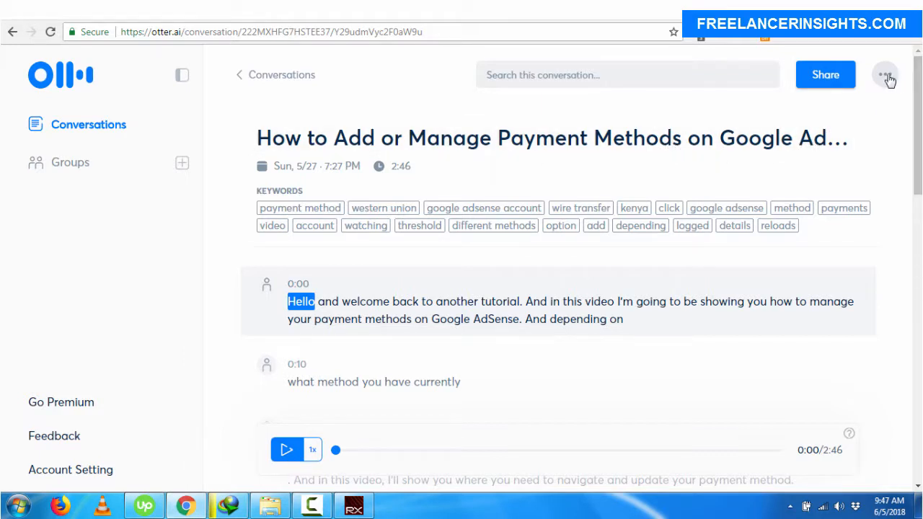
- Export the Otter.ai transcript as a plain .txt file without speaker names or timestamps
{"action": "left_click", "coordinate": [885, 74]}
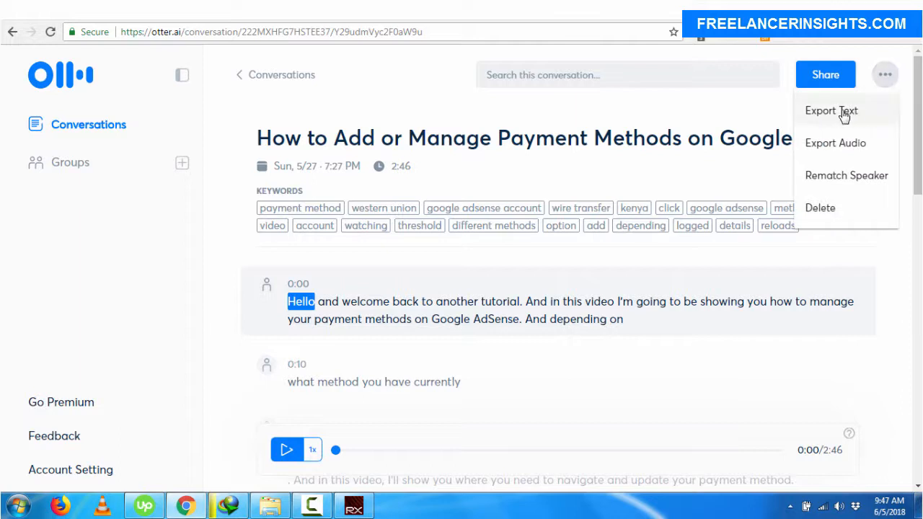
{"action": "left_click", "coordinate": [831, 110]}
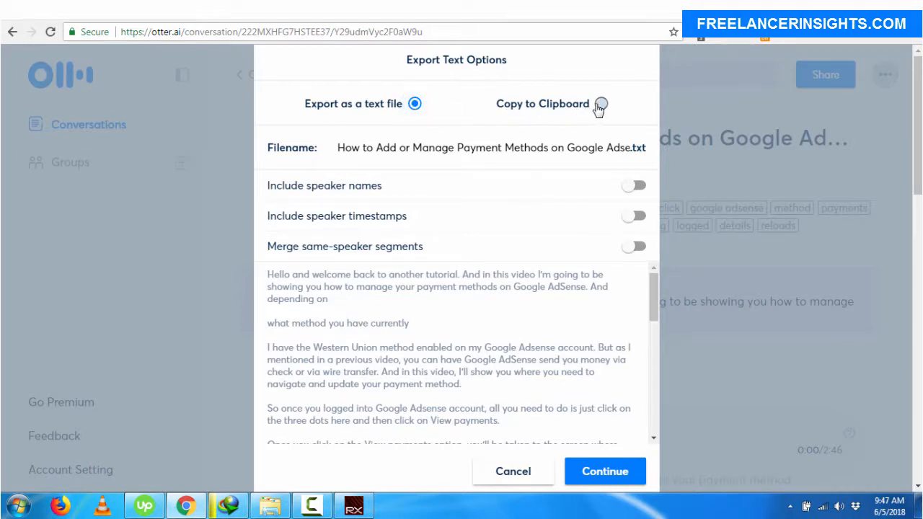
{"action": "left_click", "coordinate": [601, 103]}
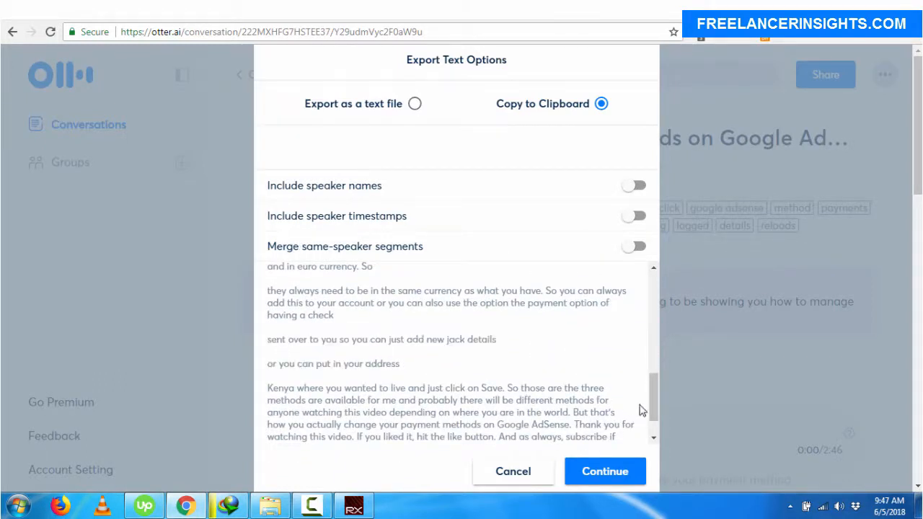
{"action": "left_click", "coordinate": [414, 103]}
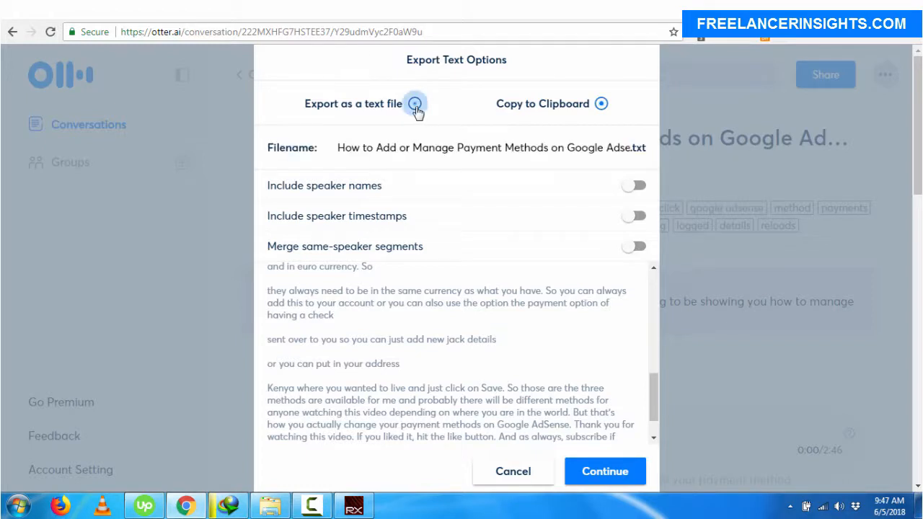
{"action": "left_click", "coordinate": [415, 103]}
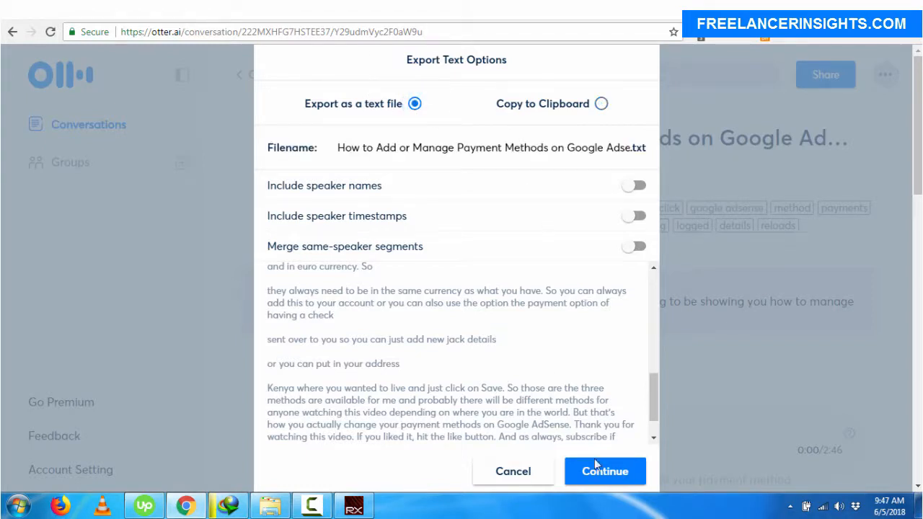
{"action": "left_click", "coordinate": [604, 470]}
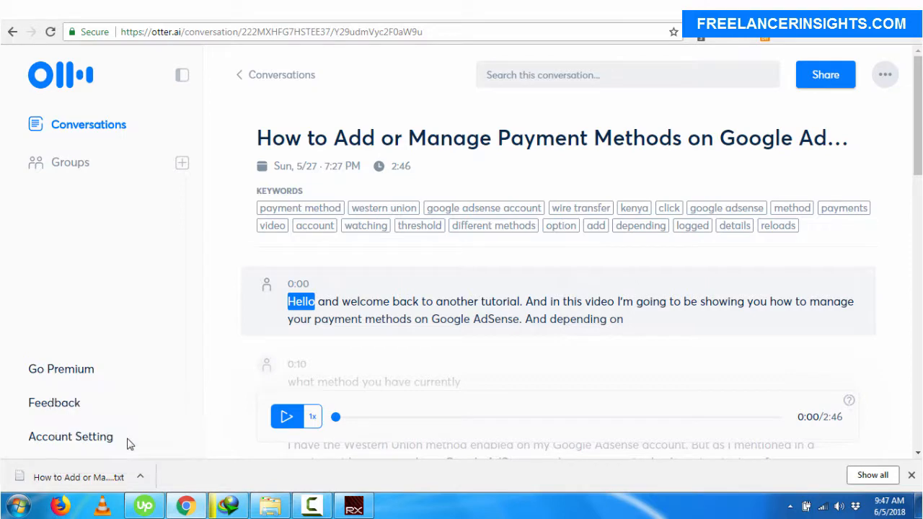
- Open the downloaded transcript .txt from Downloads in a maximized Notepad window
{"action": "left_click", "coordinate": [79, 477]}
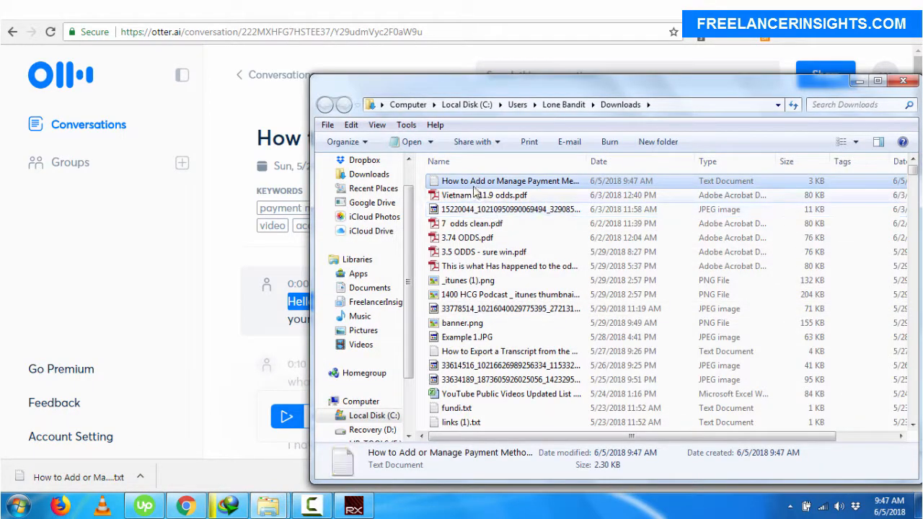
{"action": "double_click", "coordinate": [511, 180]}
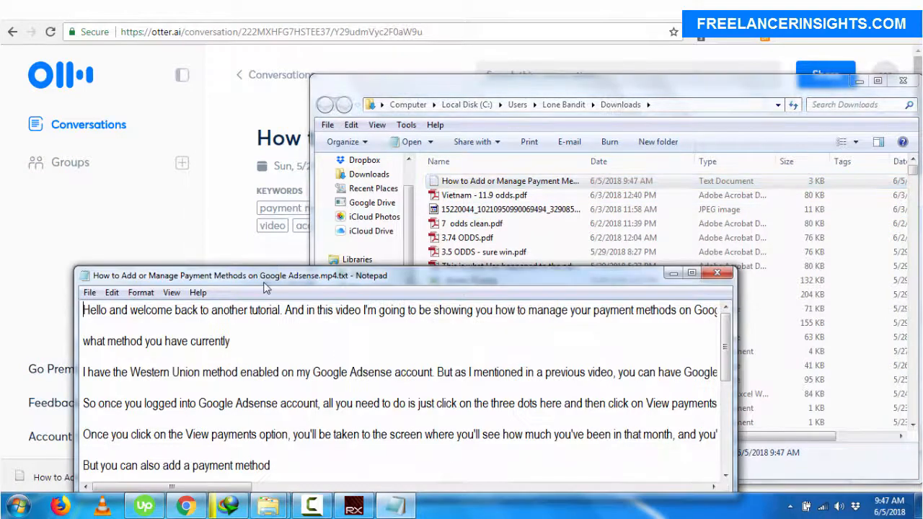
{"action": "left_click", "coordinate": [692, 273]}
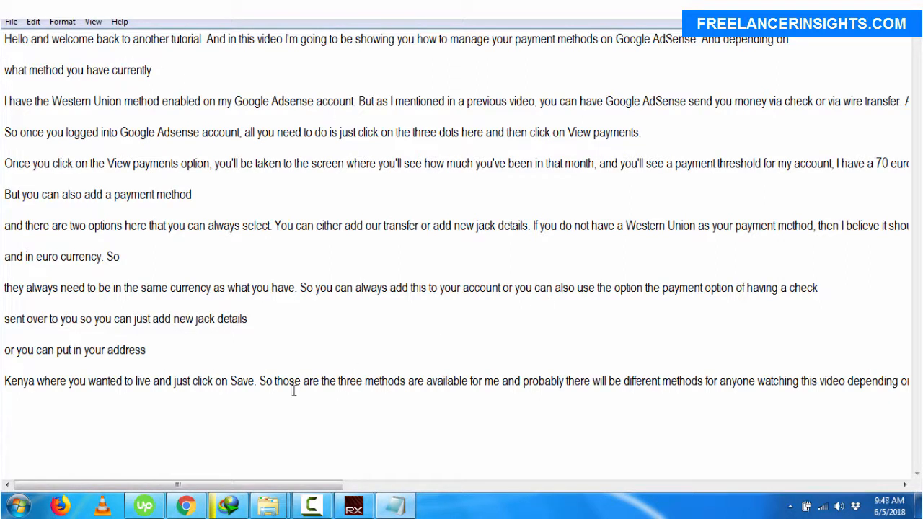
{"action": "mouse_move", "coordinate": [269, 287]}
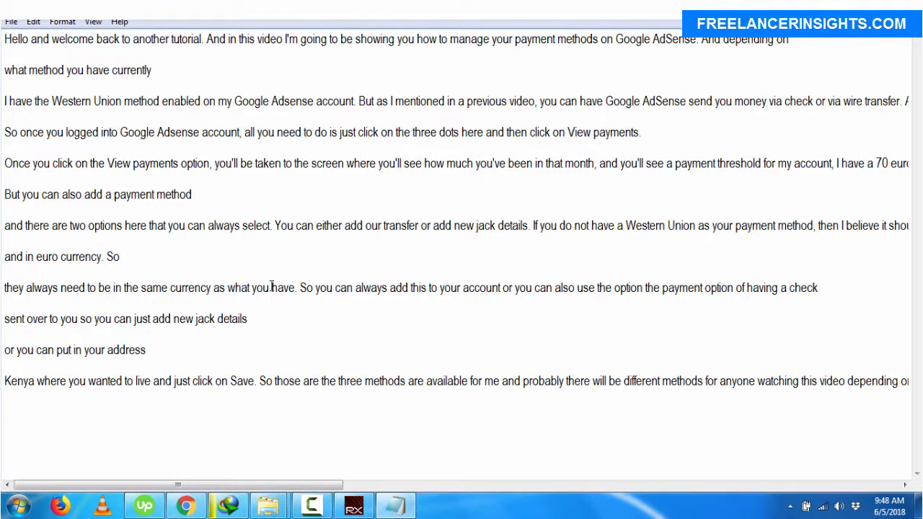
- Search the Start menu for 'subtitle' to launch Subtitle Edit
{"action": "left_click", "coordinate": [16, 504]}
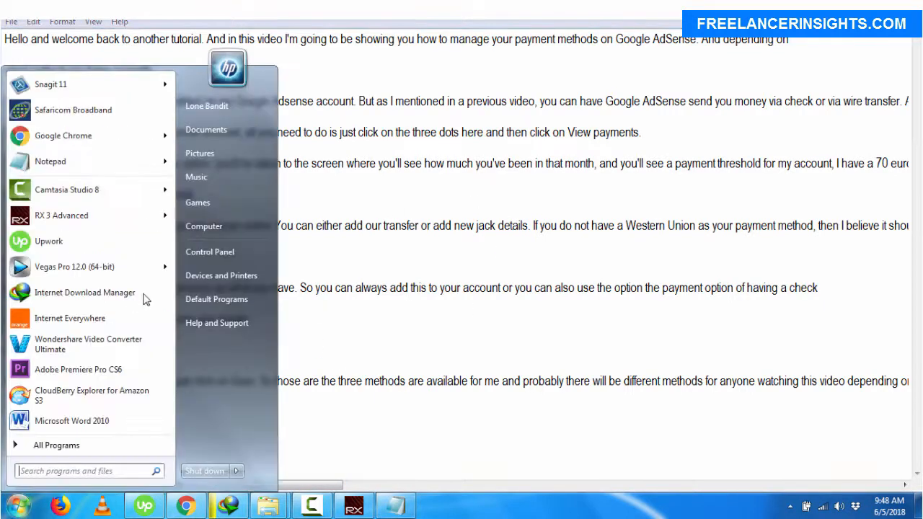
{"action": "type", "text": "s"}
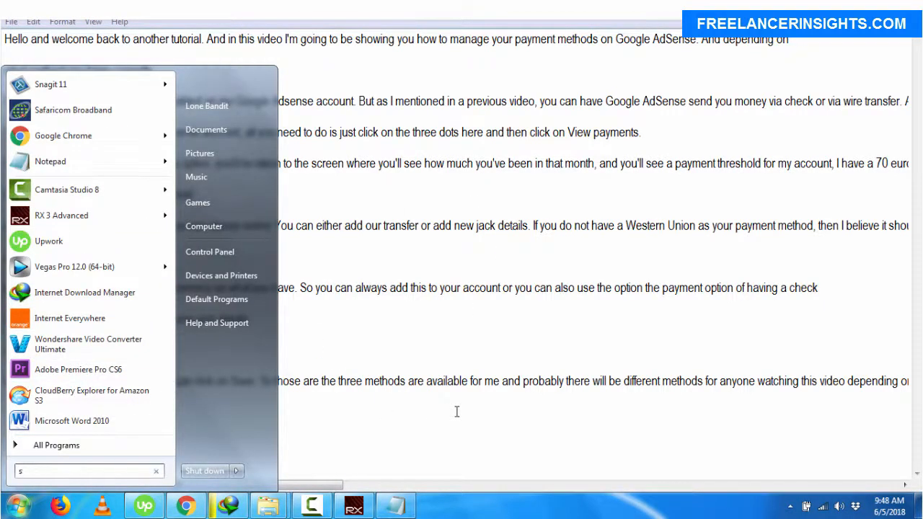
{"action": "type", "text": "ubtitle"}
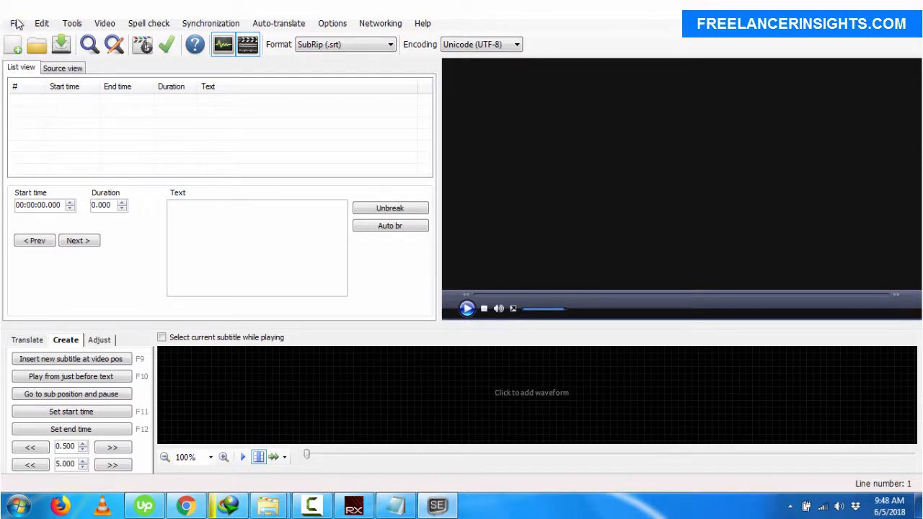
- Choose File > Import plain text to open the import window
{"action": "left_click", "coordinate": [14, 23]}
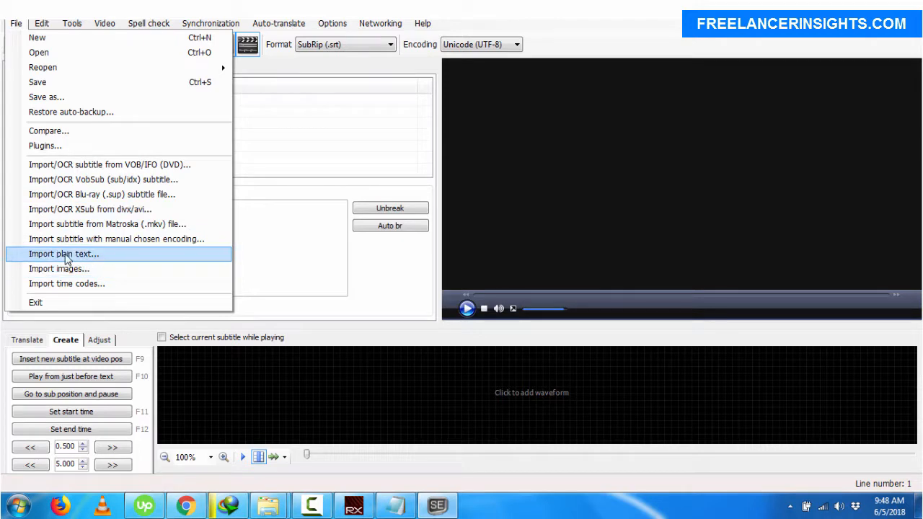
{"action": "mouse_move", "coordinate": [47, 259]}
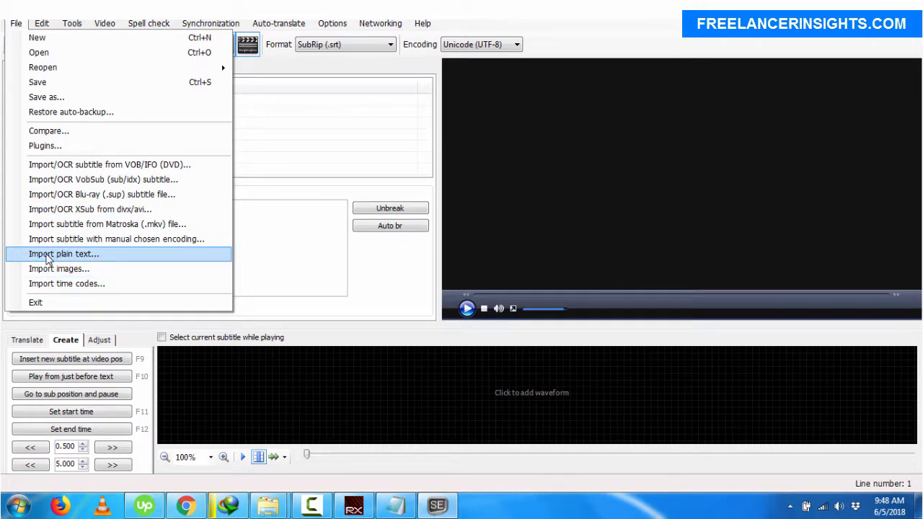
{"action": "left_click", "coordinate": [64, 253]}
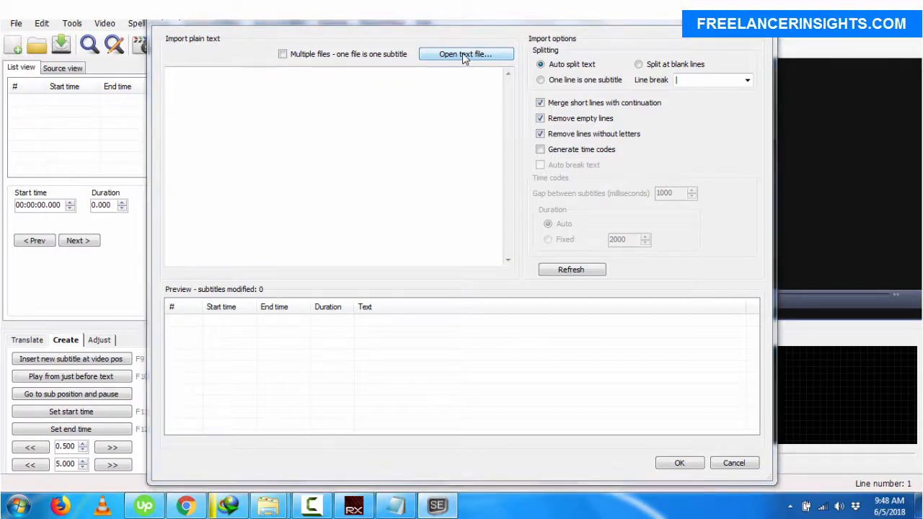
- Import 'How to Add or Manage Payment Methods on Google Adsense.mp4.txt' as 44 subtitle lines
{"action": "left_click", "coordinate": [465, 54]}
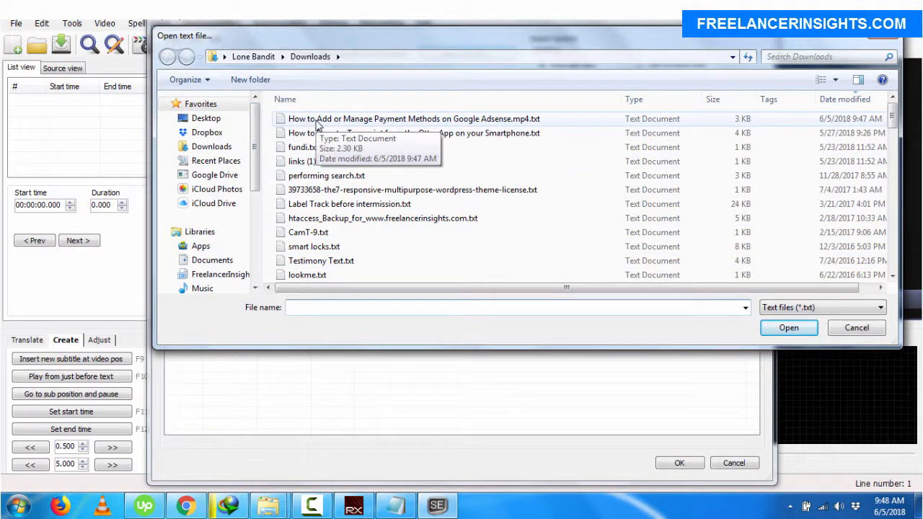
{"action": "left_click", "coordinate": [414, 119]}
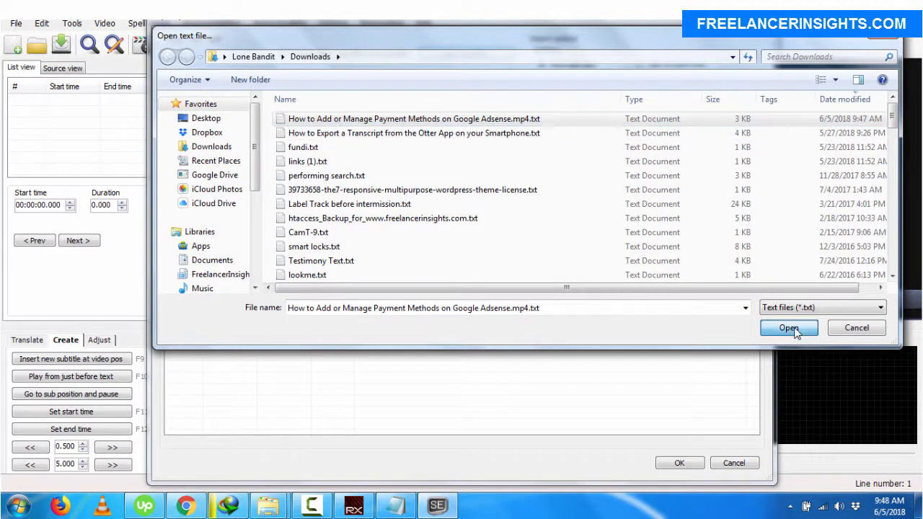
{"action": "left_click", "coordinate": [788, 327]}
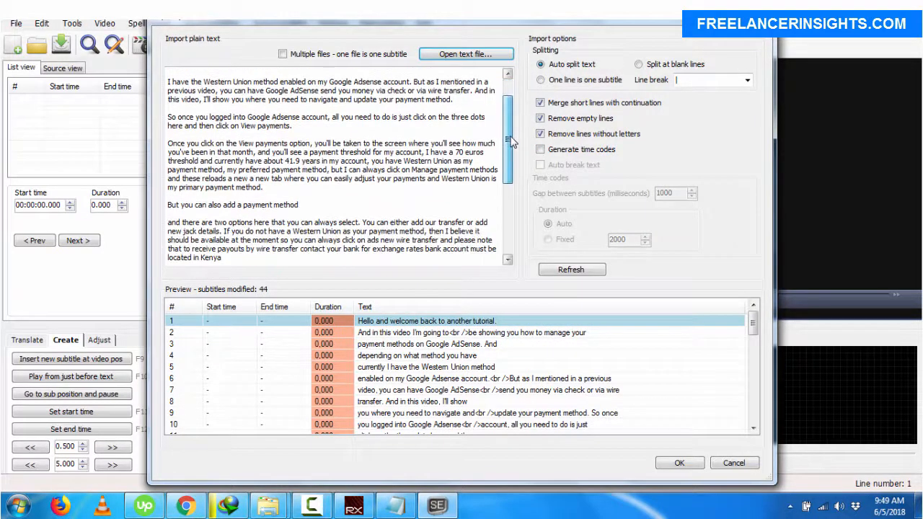
{"action": "scroll", "scroll_direction": "down", "scroll_amount": 3}
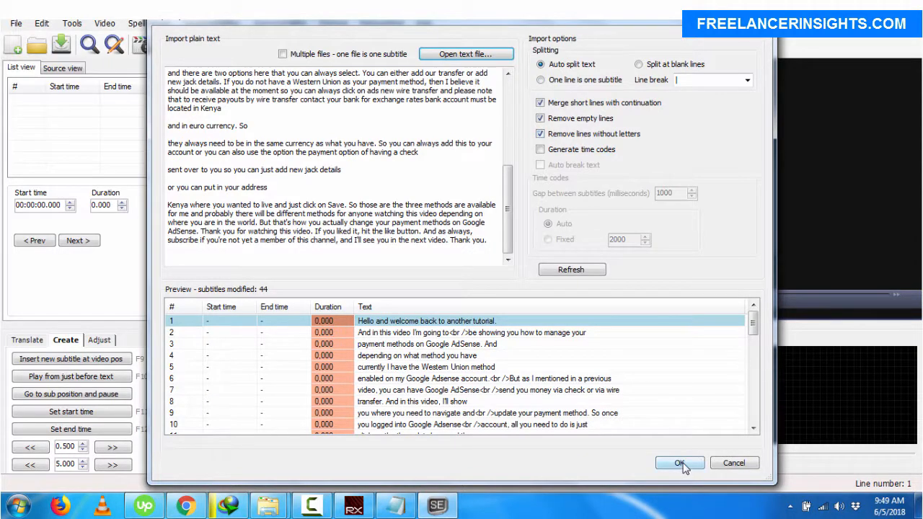
{"action": "left_click", "coordinate": [678, 463]}
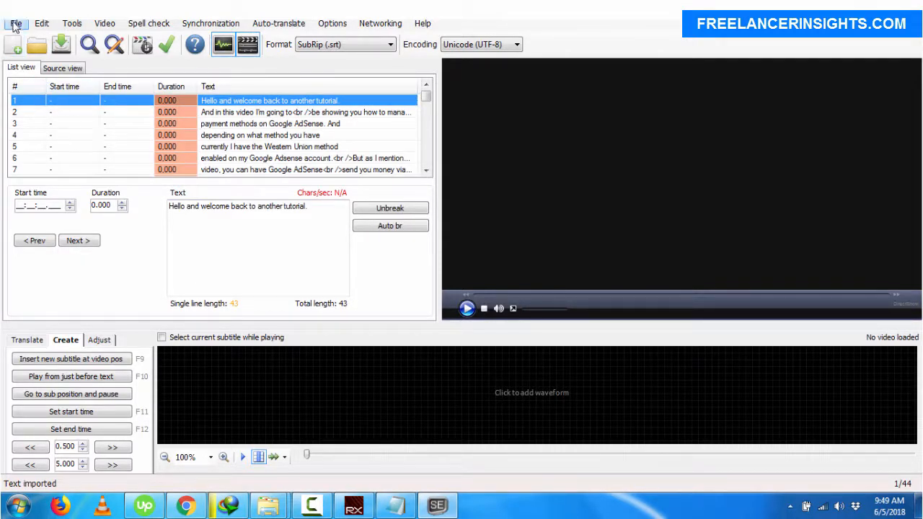
- Set plain-text export to Merge all lines and proceed to Save as
{"action": "left_click", "coordinate": [15, 23]}
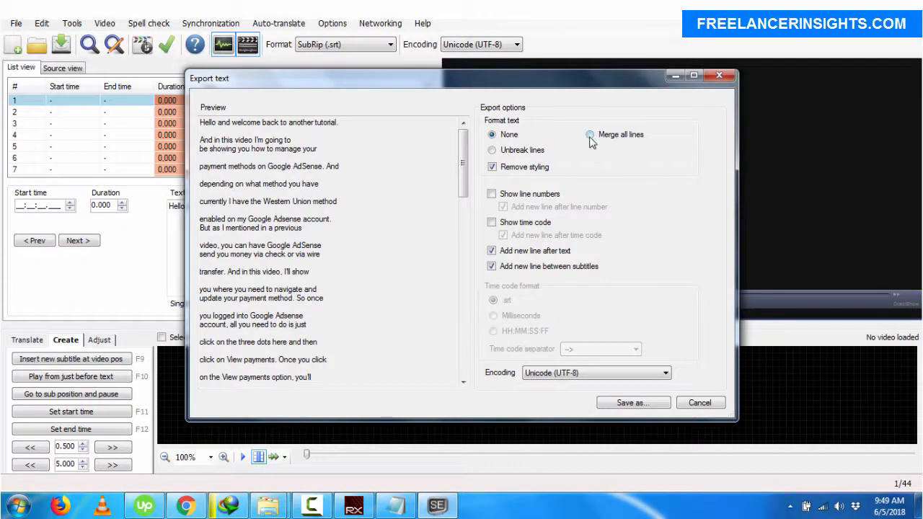
{"action": "left_click", "coordinate": [590, 134]}
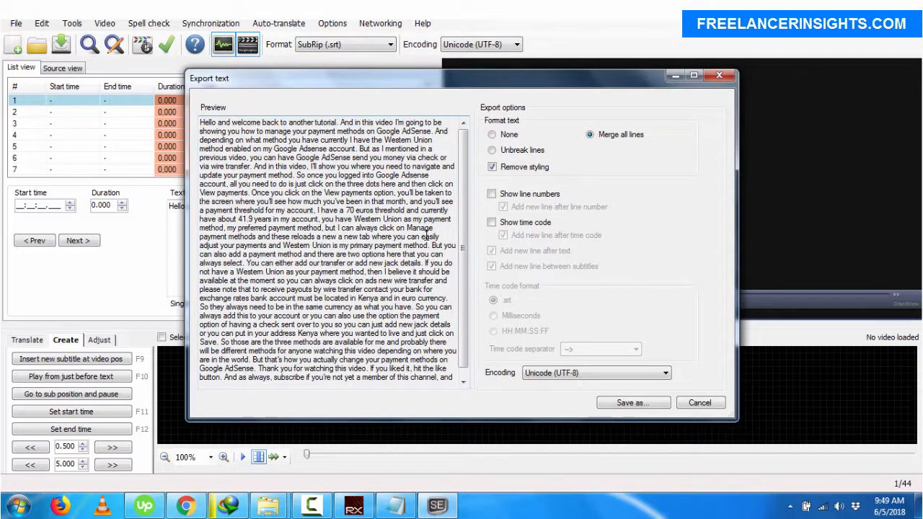
{"action": "scroll", "scroll_direction": "down", "scroll_amount": 3}
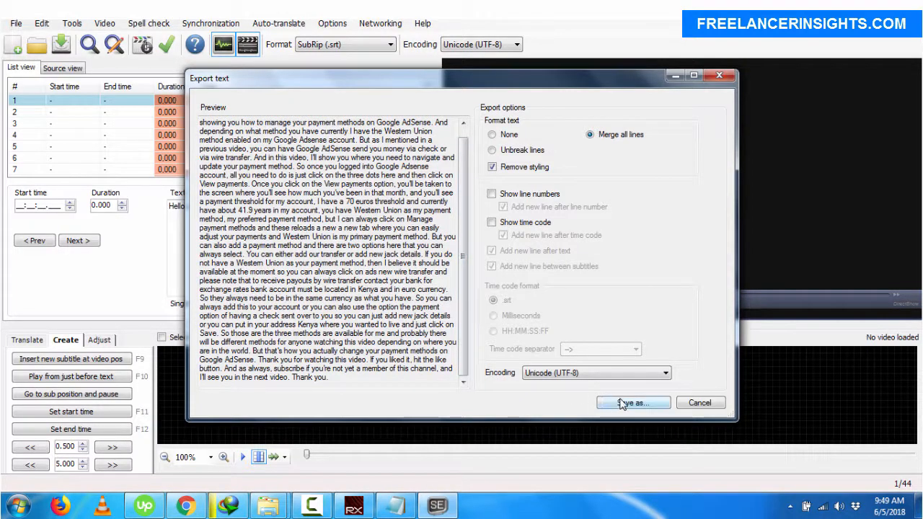
{"action": "left_click", "coordinate": [632, 402]}
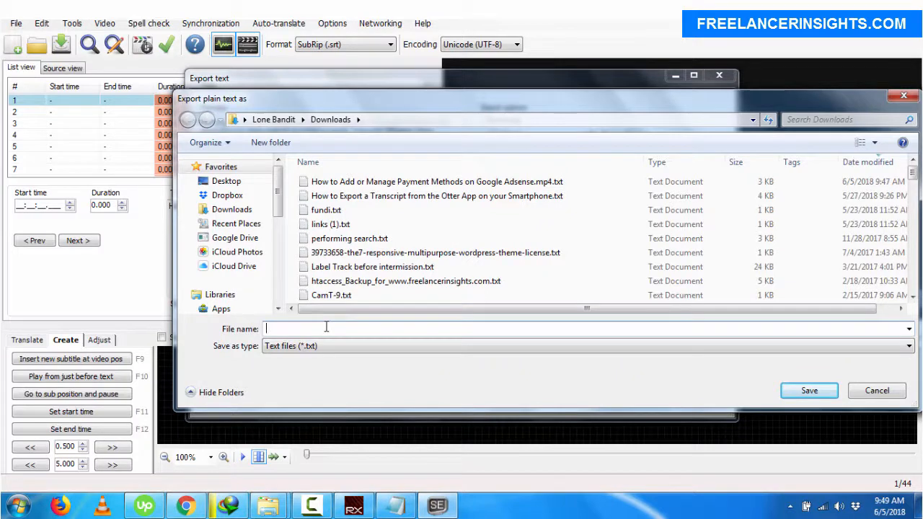
- Save the export as 'How to Add or Manage Payment Methods on Google Adsense - one paragraph'
{"action": "left_click", "coordinate": [437, 181]}
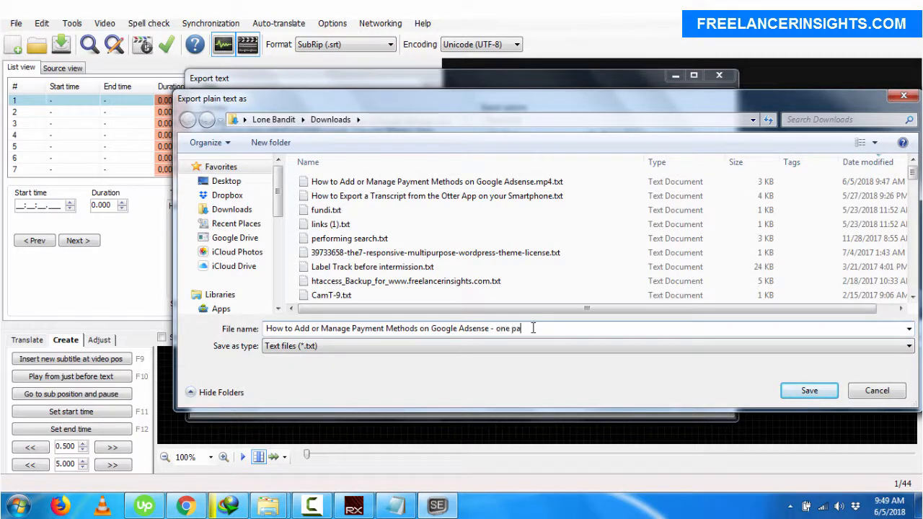
{"action": "type", "text": "ragraph"}
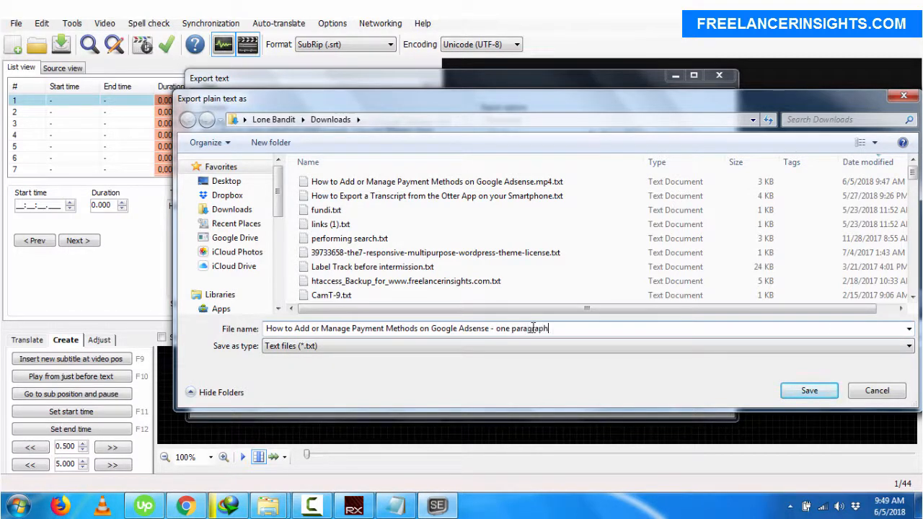
{"action": "left_click", "coordinate": [808, 390]}
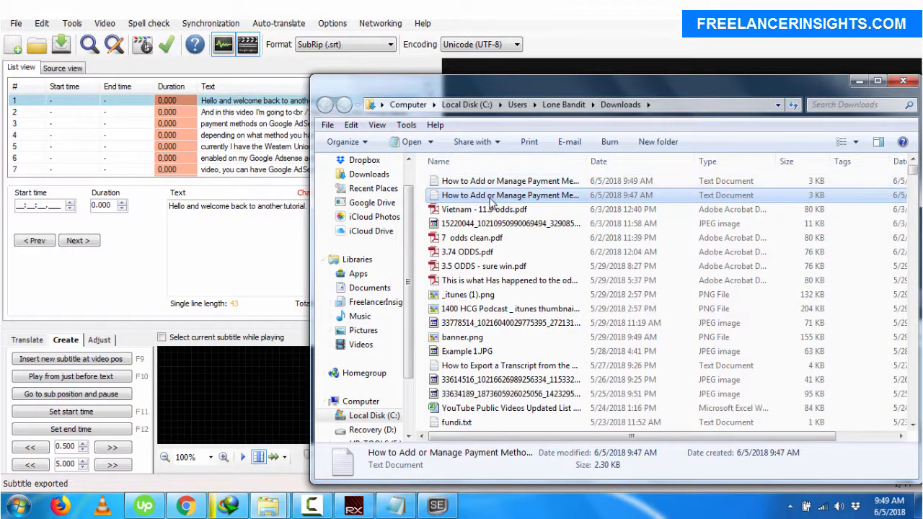
- Open the original transcript, then the one-paragraph file, in Notepad from Downloads
{"action": "double_click", "coordinate": [511, 194]}
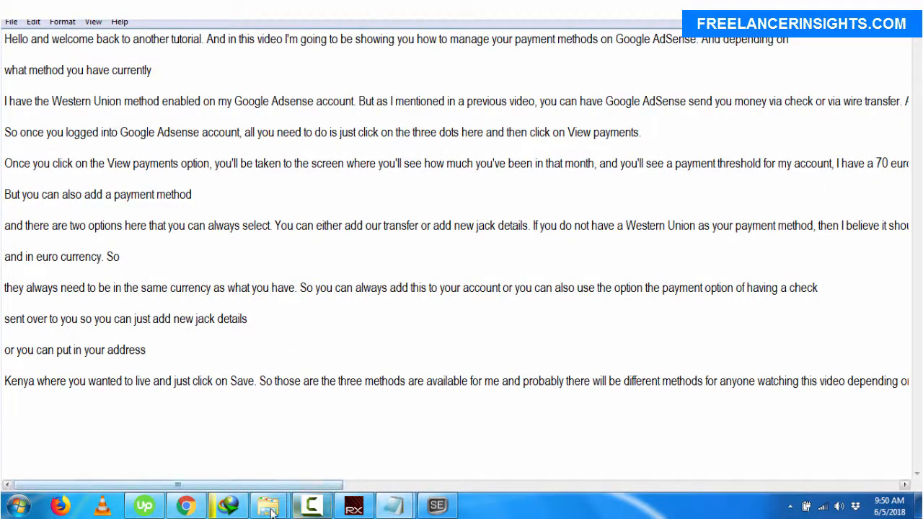
{"action": "left_click", "coordinate": [269, 505]}
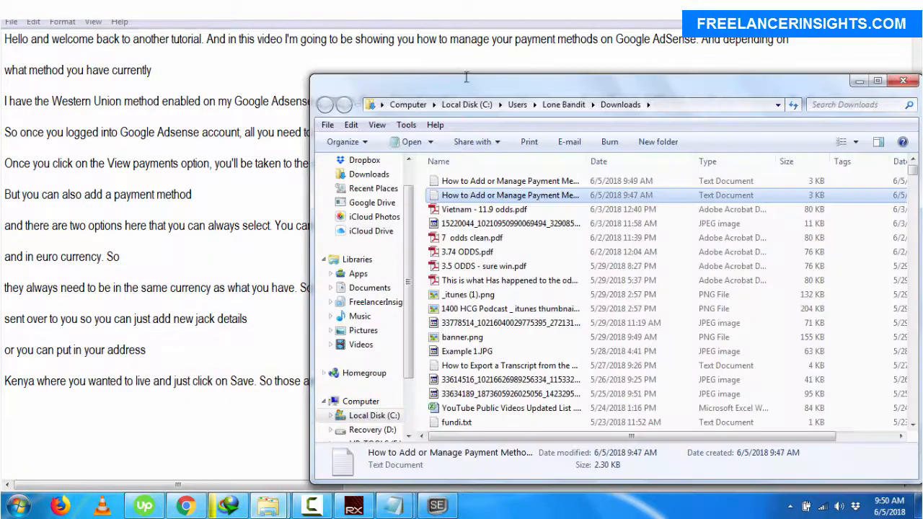
{"action": "double_click", "coordinate": [504, 181]}
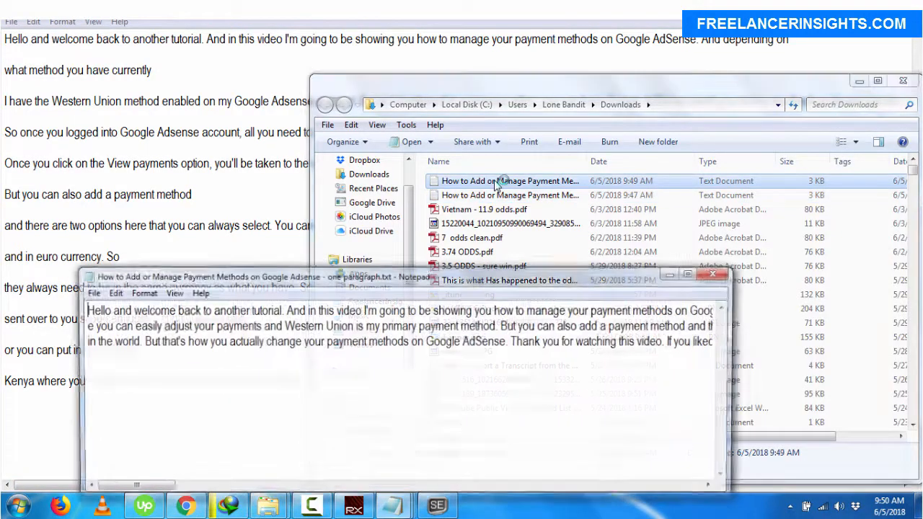